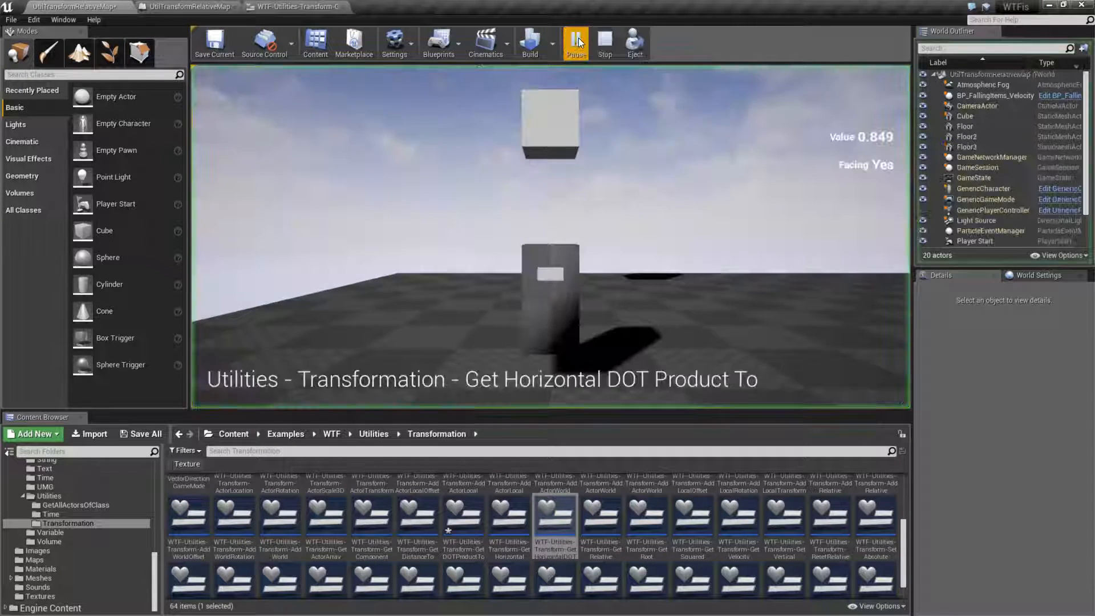
Step: Start play-in-editor and walk the character around UtilTransformBox, watching Value change from 0.849
click(575, 42)
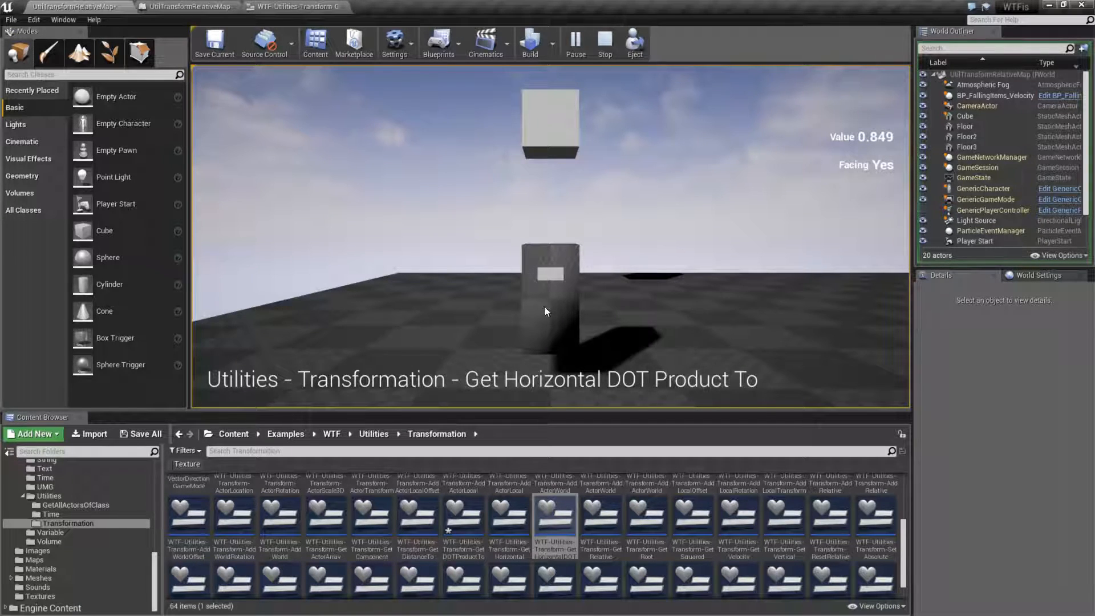
mouse_move(554, 122)
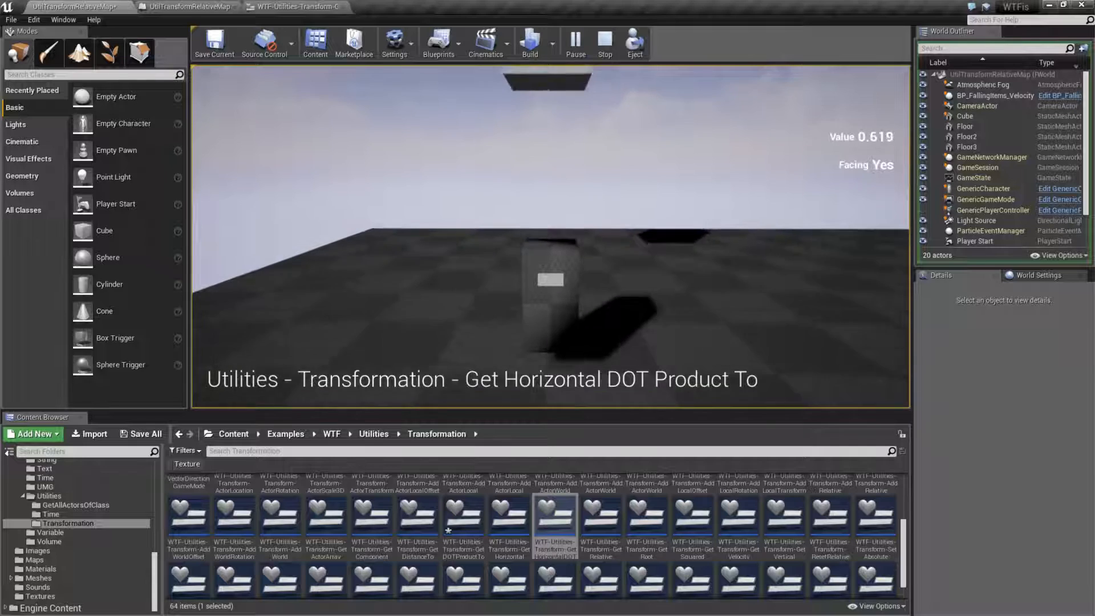
click(605, 43)
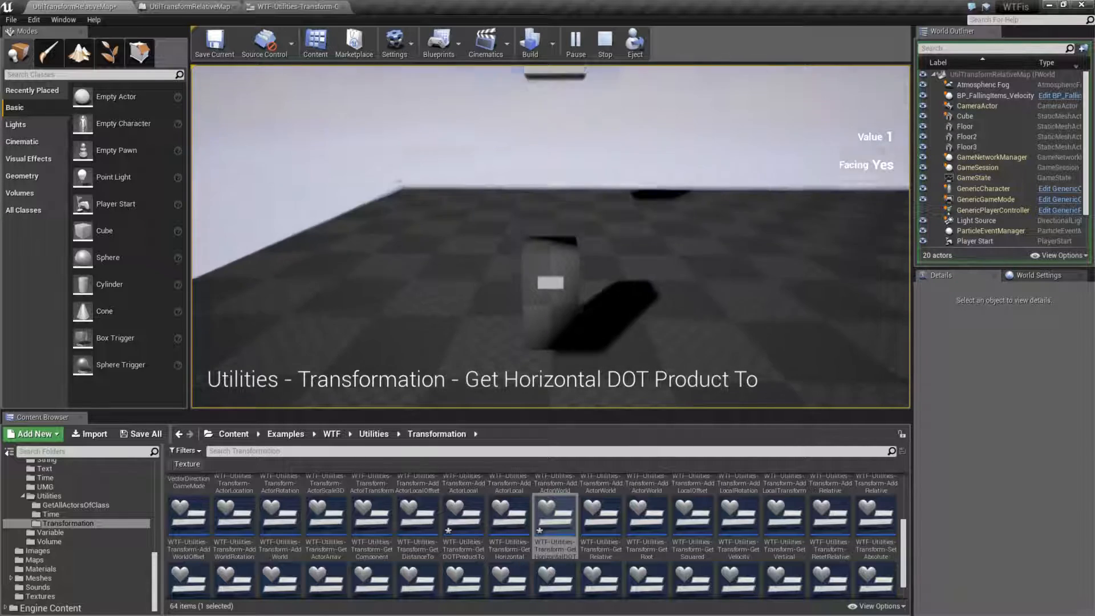
Step: Stop the play session, then switch to the GetHorizontalDOTProductTo widget blueprint's Event Graph
click(604, 42)
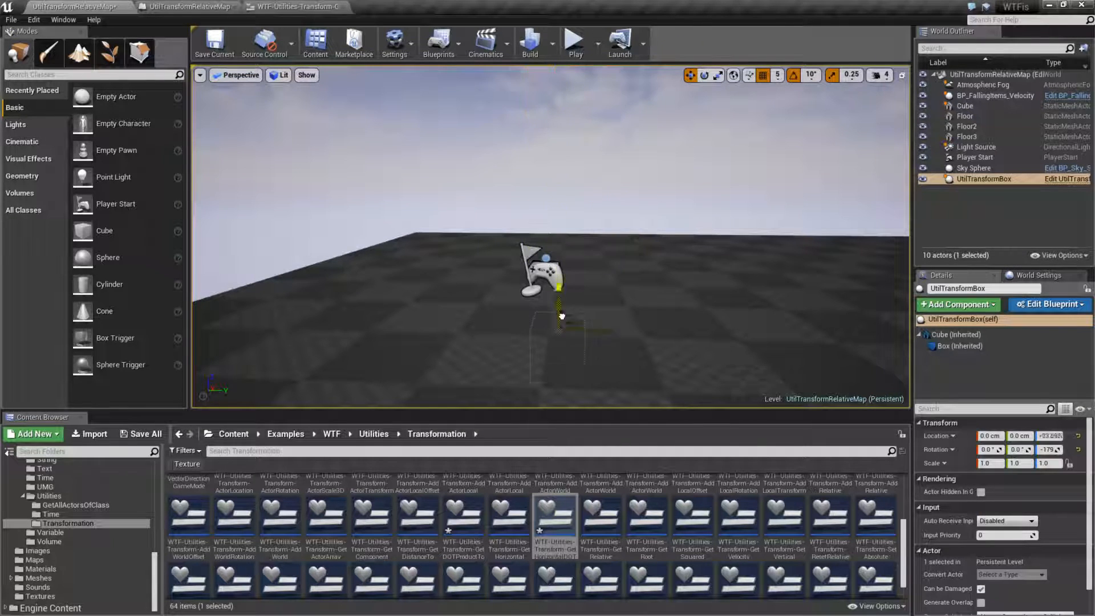
click(574, 42)
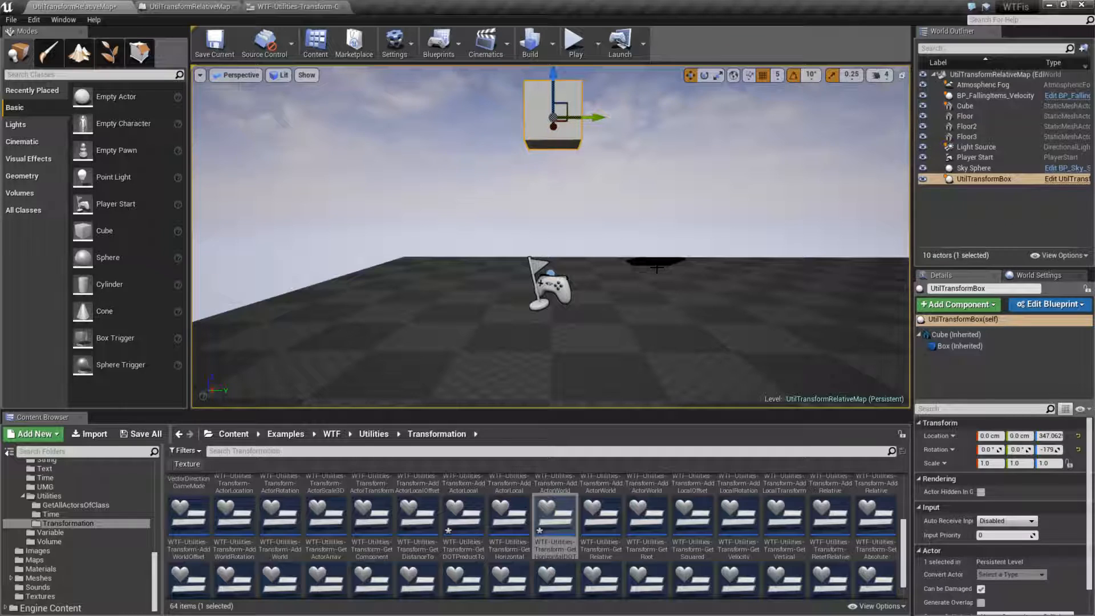
click(185, 7)
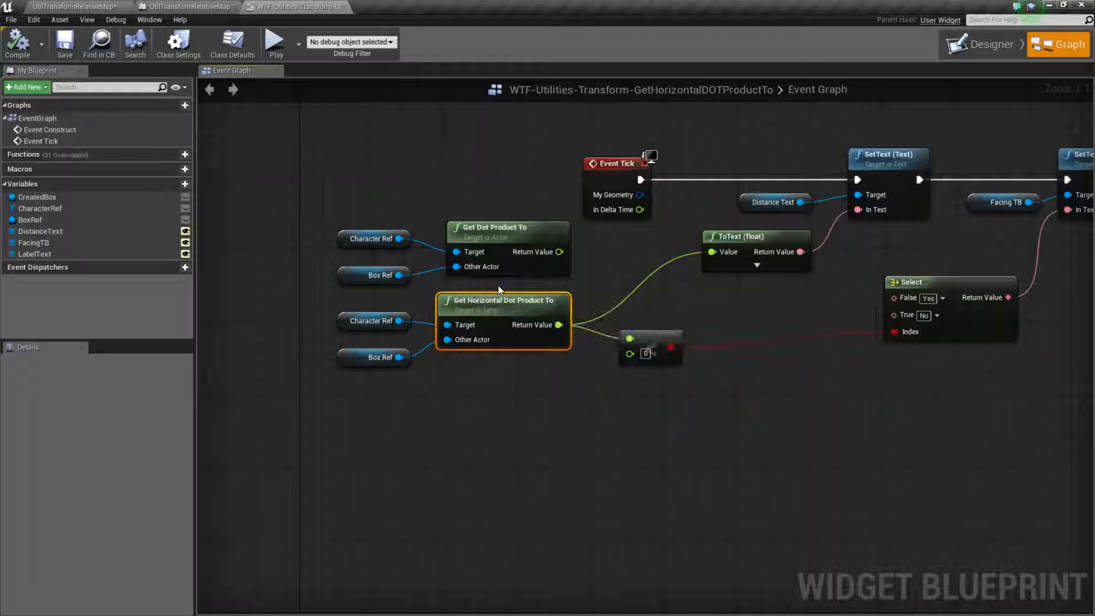
mouse_move(494, 301)
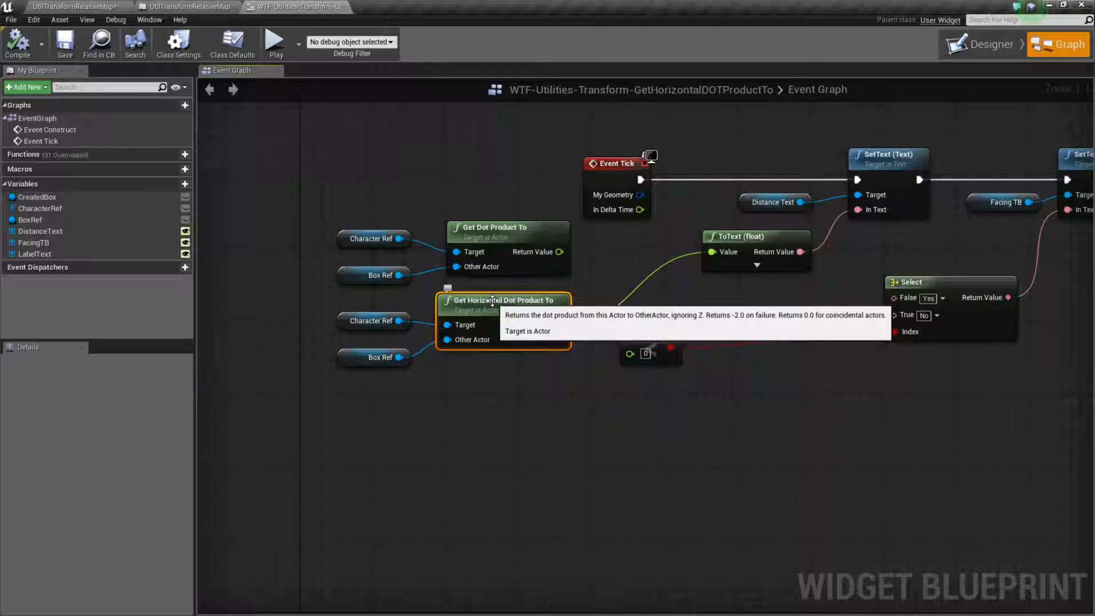